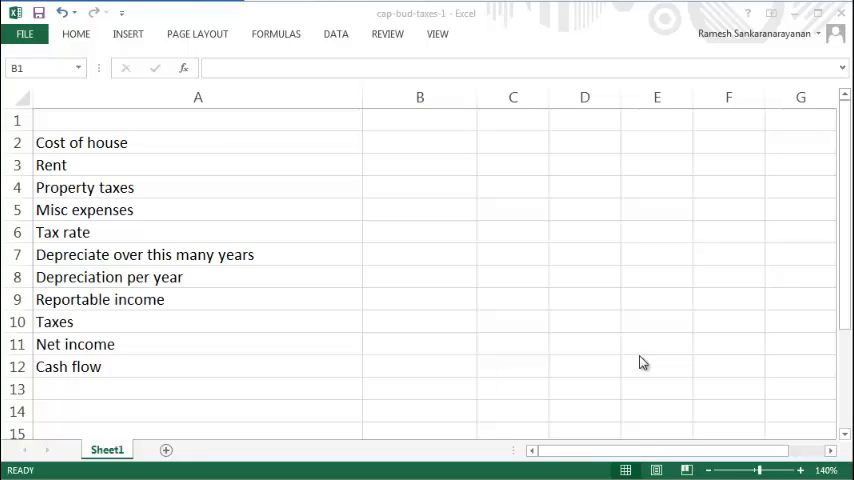
# Enter the $200,000 house cost in B2 and 40000 rent in B3
pyautogui.click(419, 120)
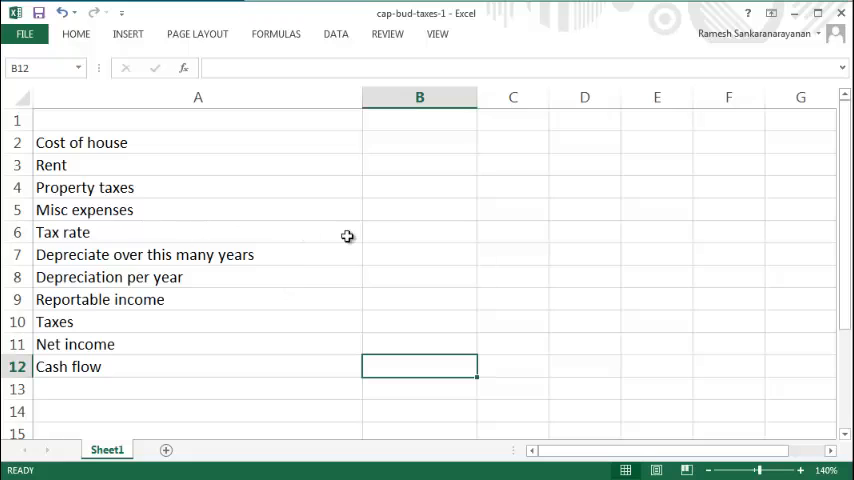
pyautogui.click(419, 277)
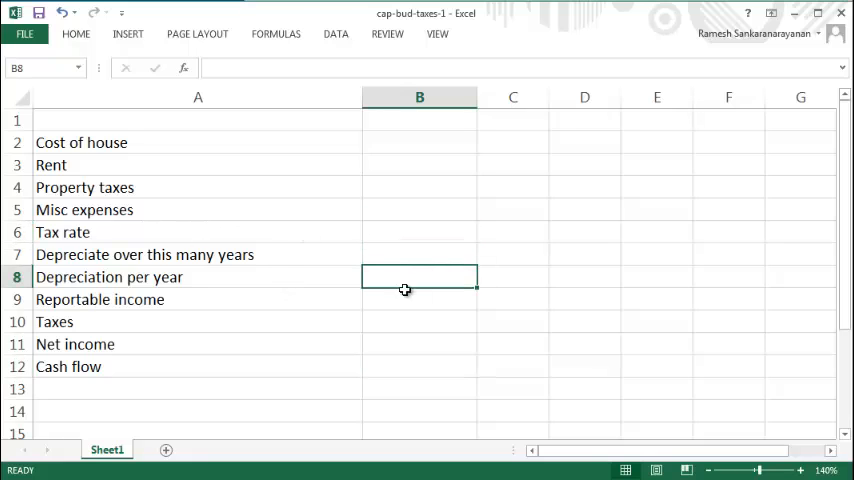
pyautogui.moveTo(440, 312)
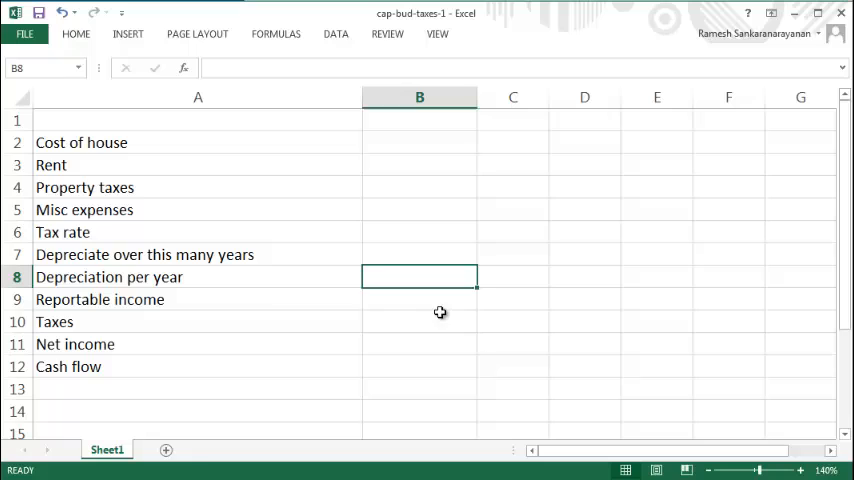
pyautogui.moveTo(305, 286)
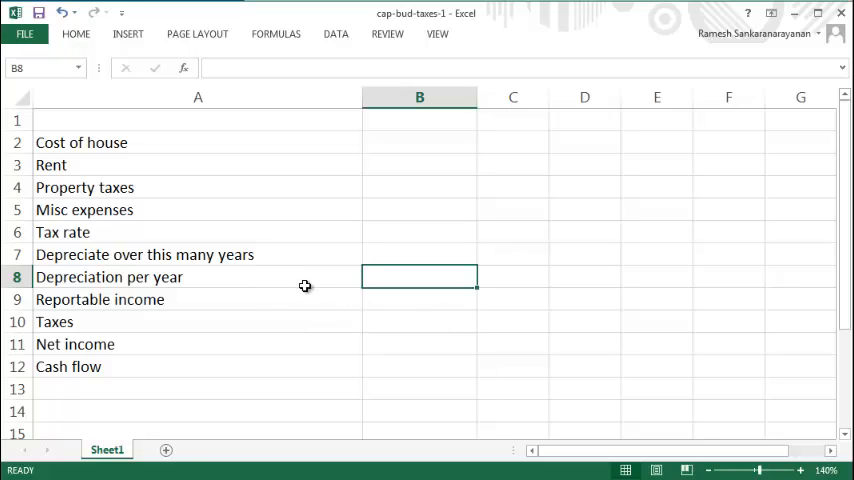
pyautogui.click(419, 142)
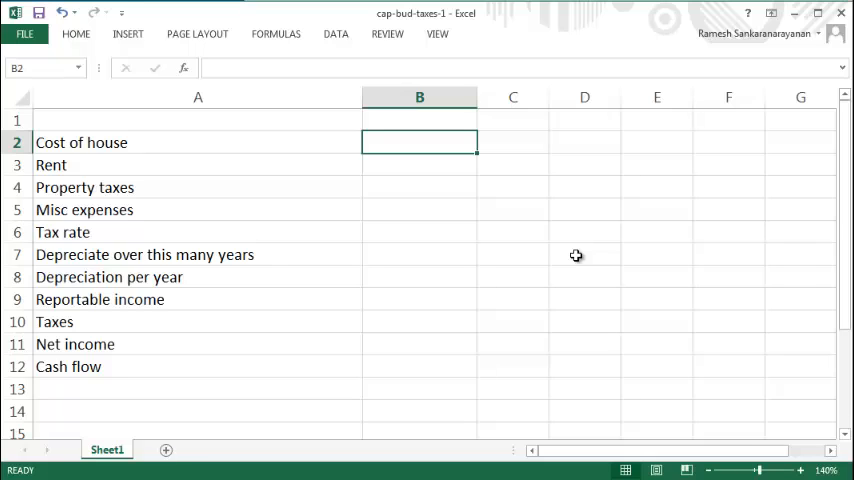
pyautogui.write('2000')
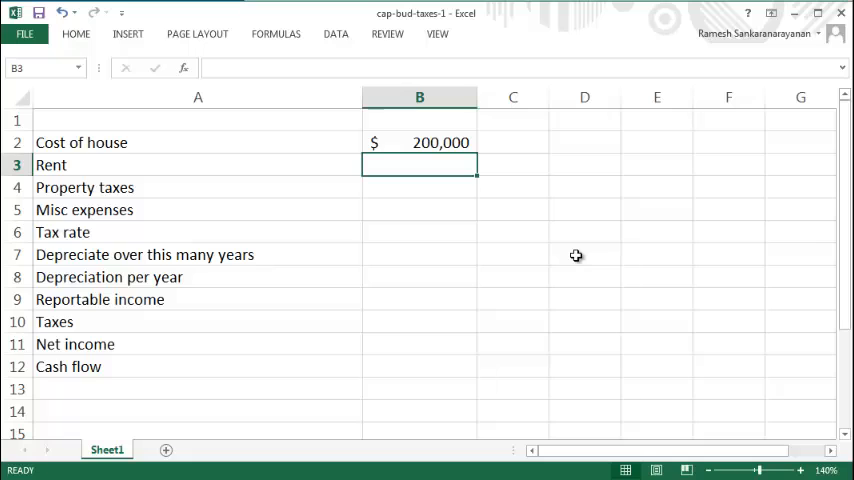
pyautogui.write('40000')
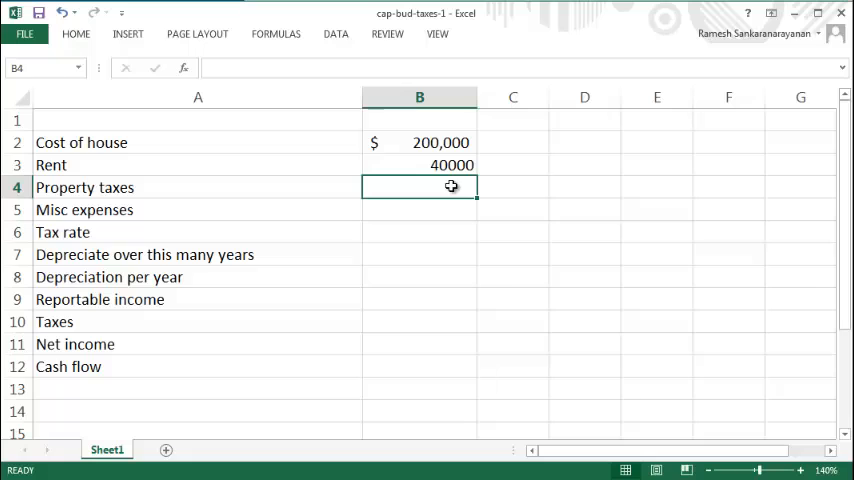
# Enter 3000 property taxes, 1000 misc expenses, 30% tax rate and 10 years in B4:B7
pyautogui.write('3000')
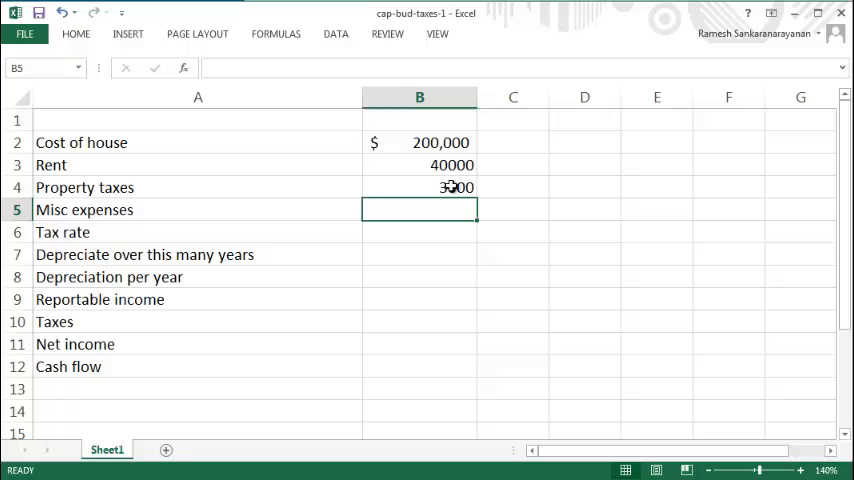
pyautogui.write('5')
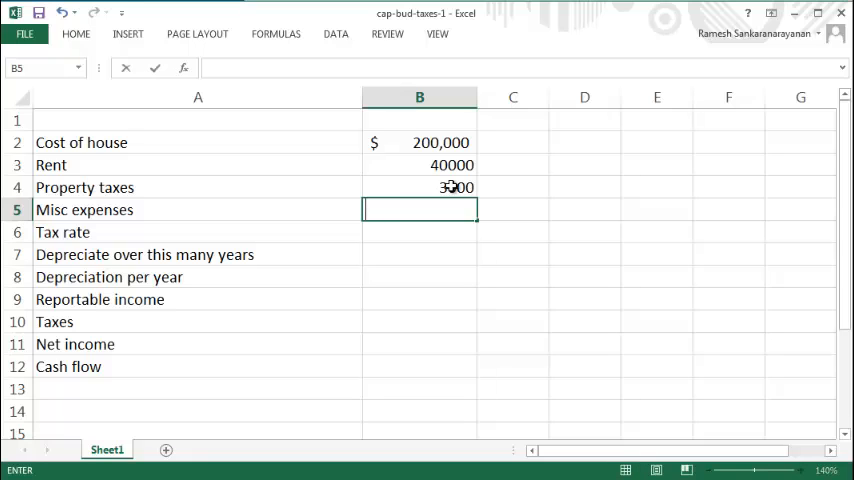
pyautogui.write('1000')
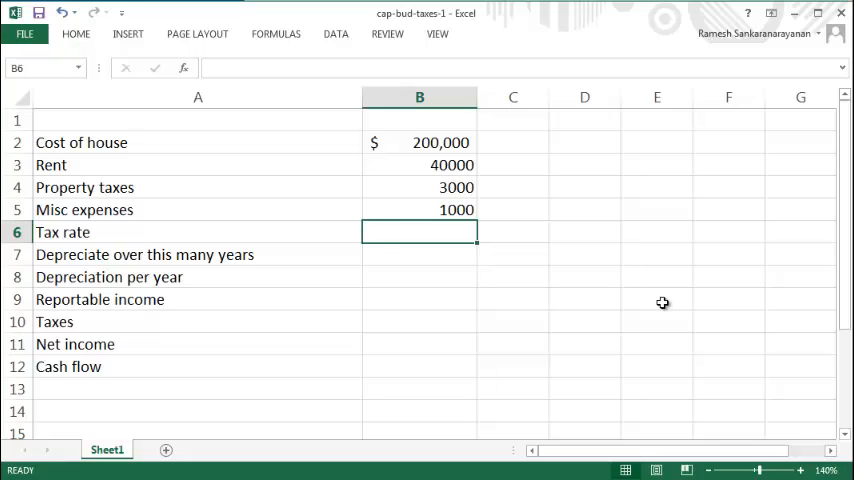
pyautogui.write('30%')
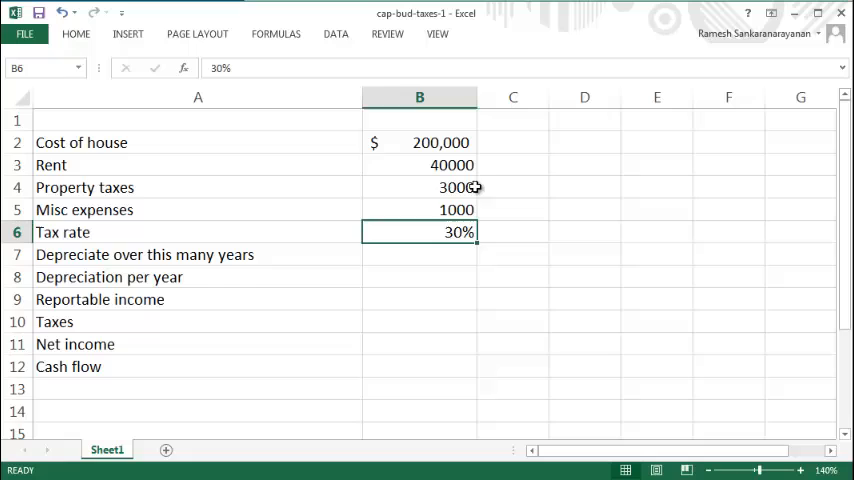
pyautogui.moveTo(427, 273)
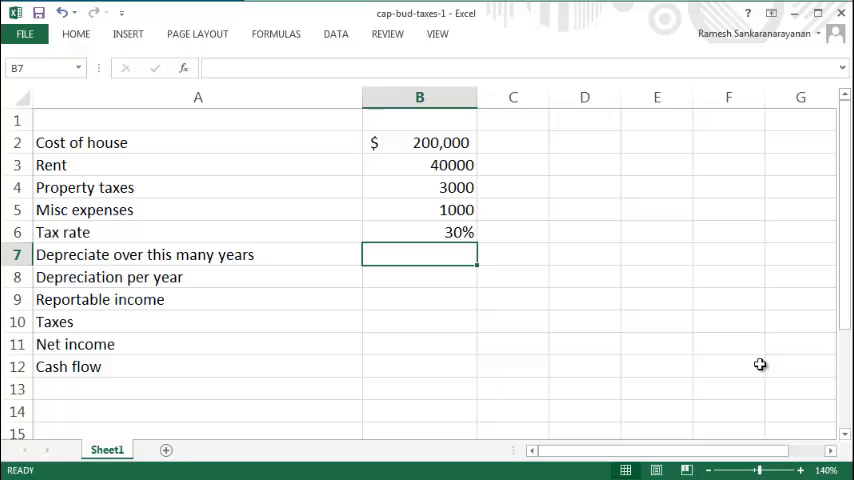
pyautogui.write('10')
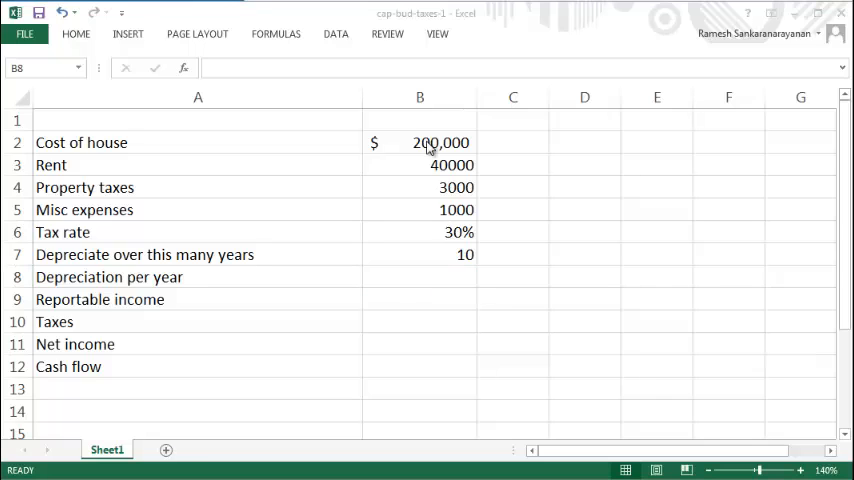
pyautogui.click(420, 277)
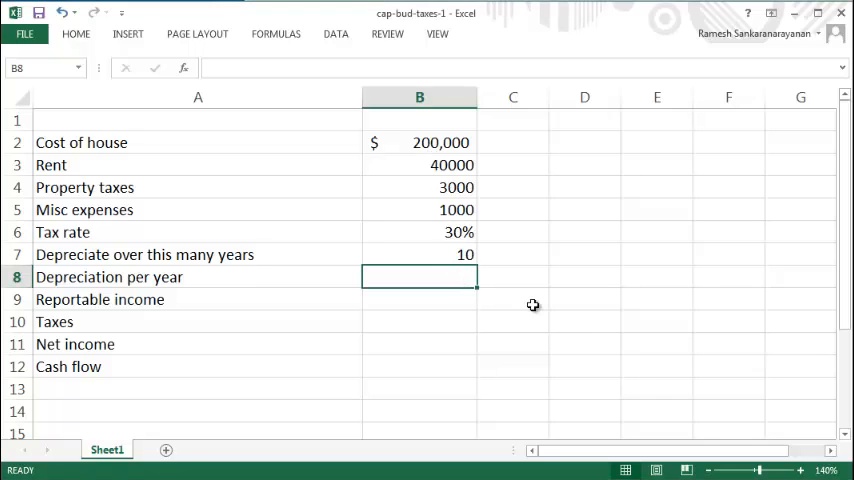
# Enter =B2/B7 in B8 so depreciation per year shows $20,000
pyautogui.write('=B2')
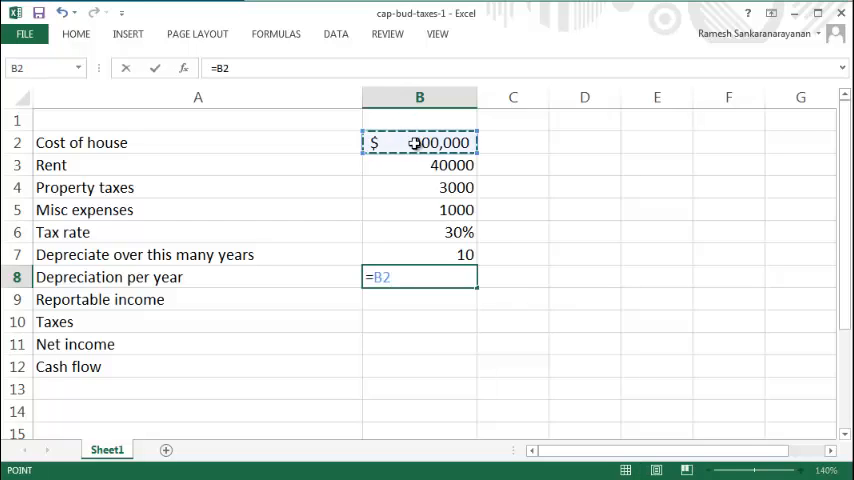
pyautogui.write('/')
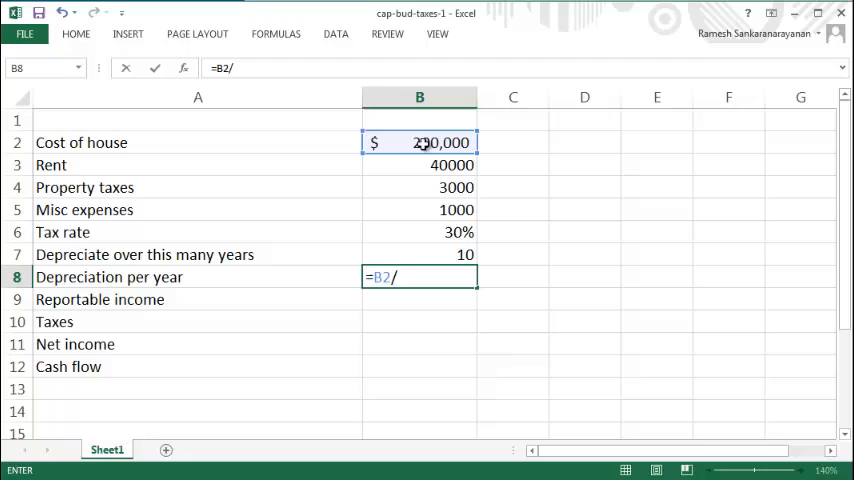
pyautogui.click(419, 254)
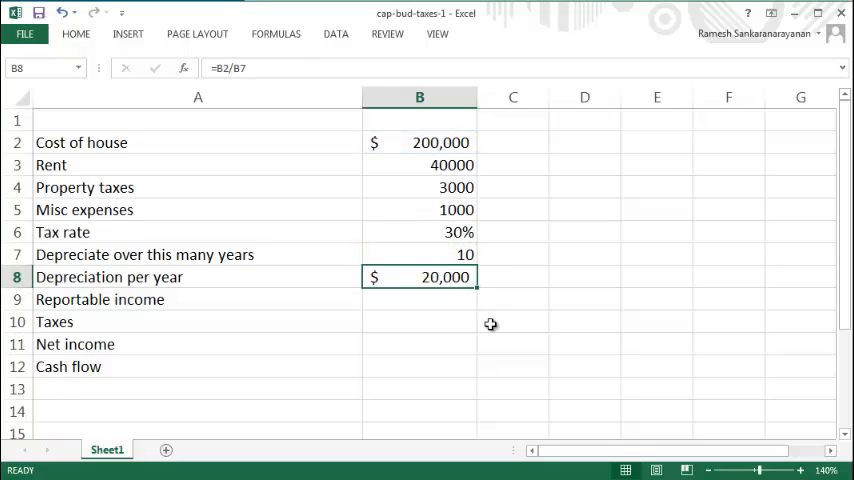
pyautogui.moveTo(513, 348)
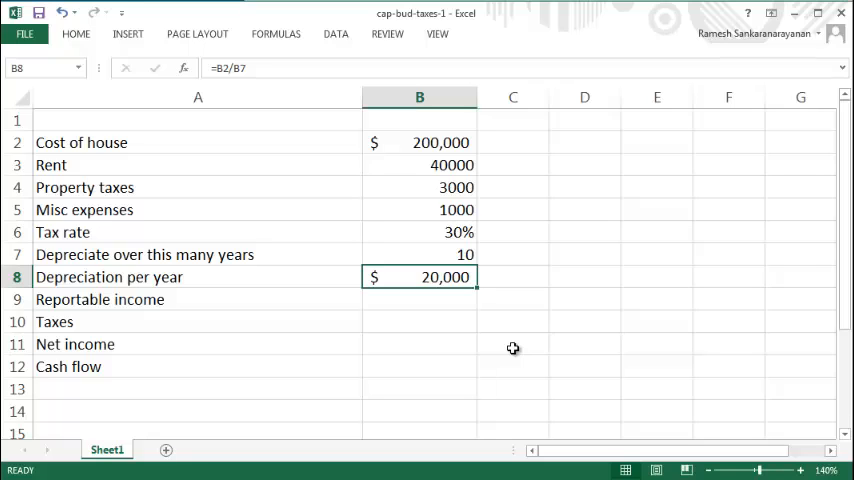
pyautogui.moveTo(475, 333)
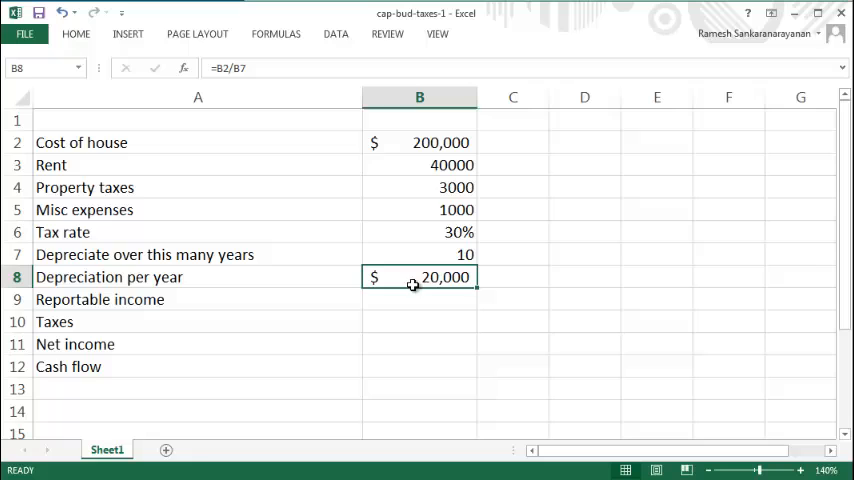
pyautogui.moveTo(396, 313)
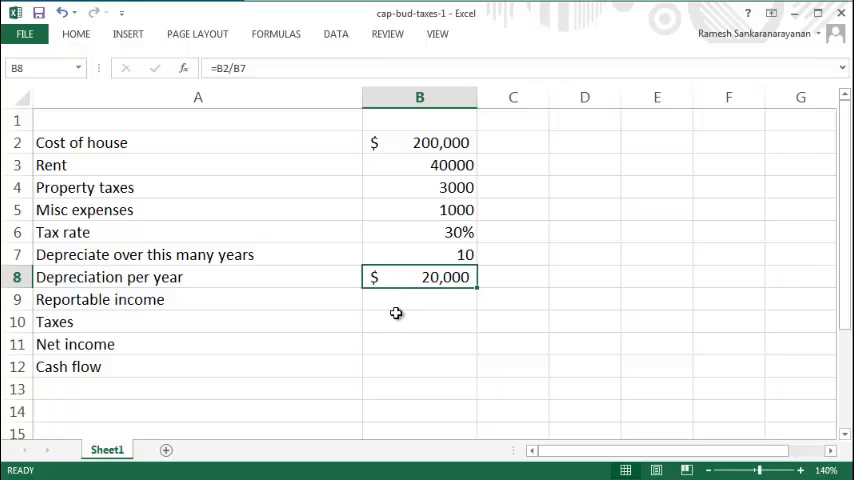
pyautogui.moveTo(448, 262)
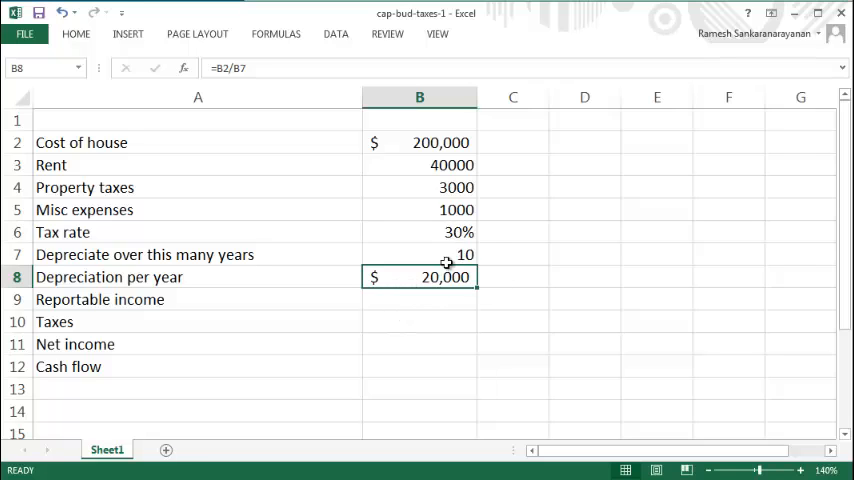
pyautogui.moveTo(440, 145)
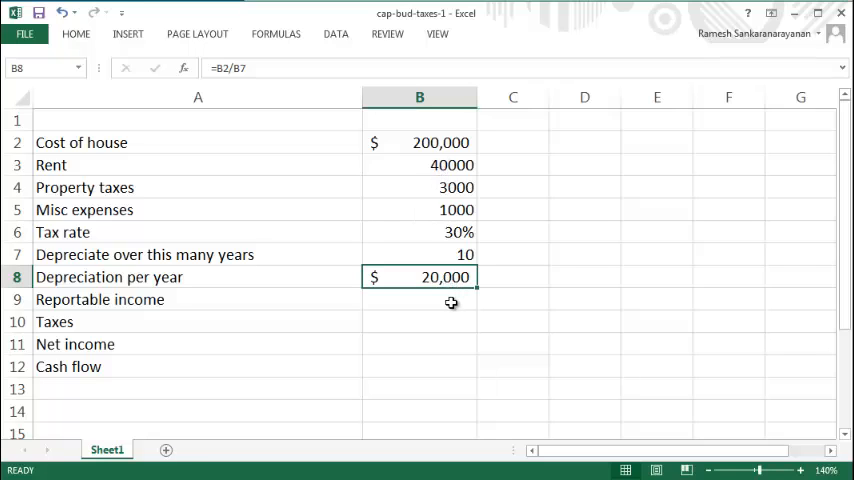
# Enter =B3-(B4+B5+B8) in B9 so reportable income shows $16,000
pyautogui.click(419, 299)
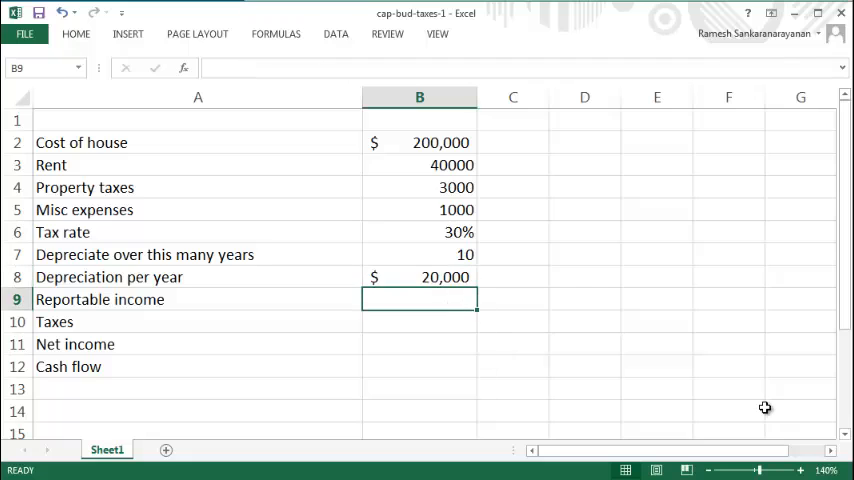
pyautogui.write('=')
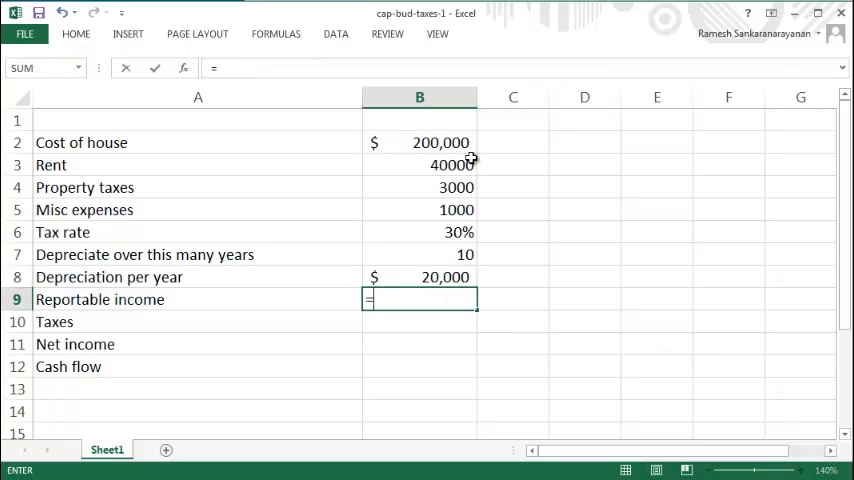
pyautogui.click(419, 165)
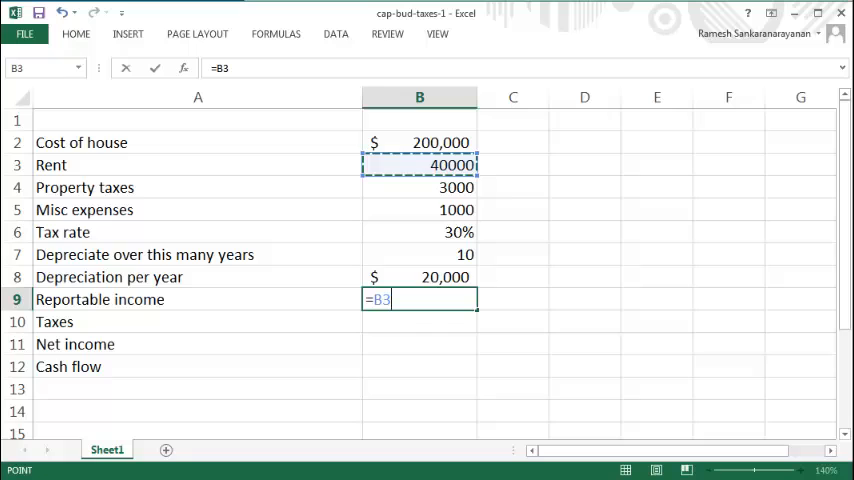
pyautogui.write('-(B4+')
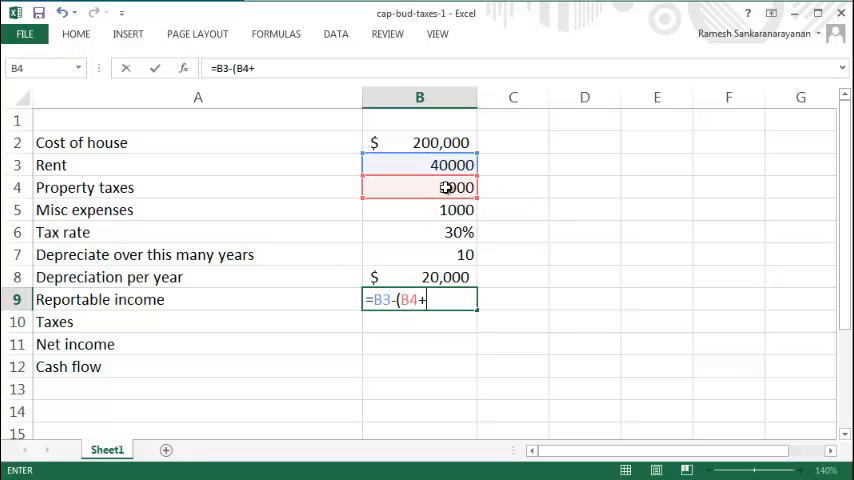
pyautogui.click(419, 210)
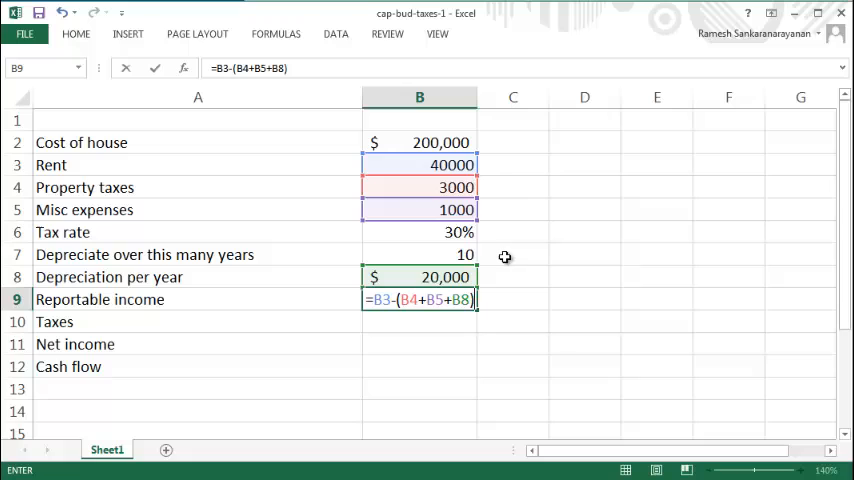
pyautogui.moveTo(455, 243)
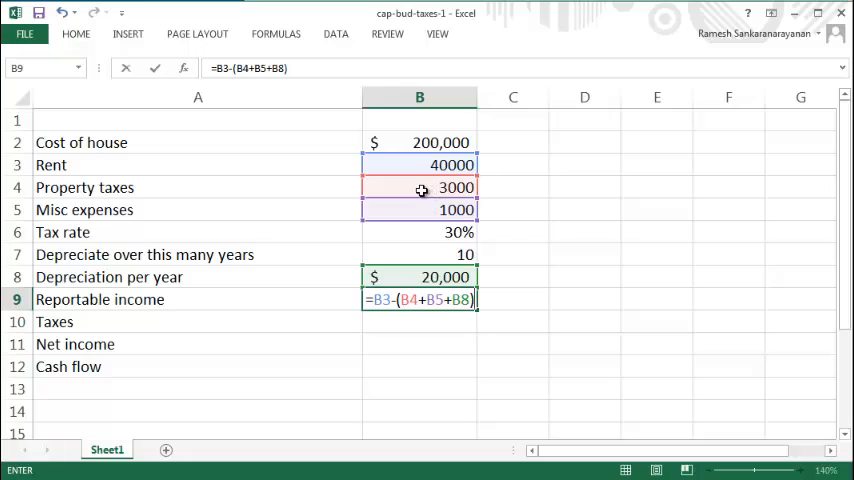
pyautogui.moveTo(430, 210)
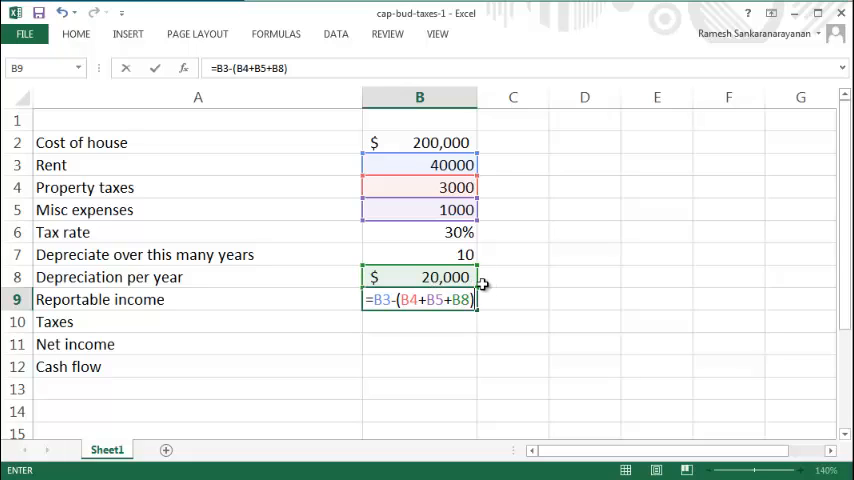
pyautogui.moveTo(561, 296)
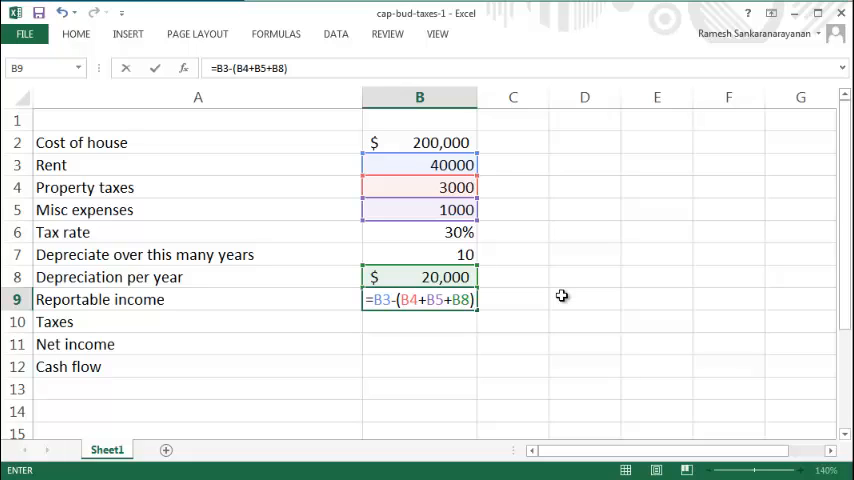
pyautogui.press('enter')
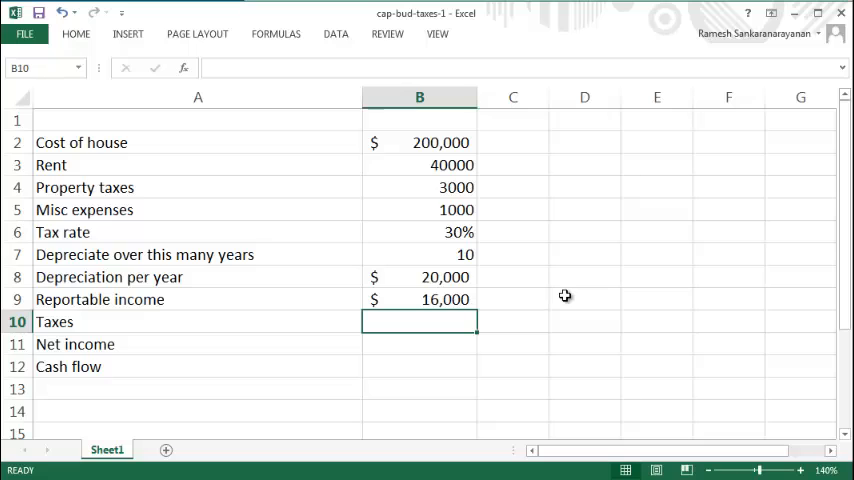
# Enter =B9*B6 in B10 for $4,800 taxes and =B9-B10 in B11 for $11,200 net income
pyautogui.write('=')
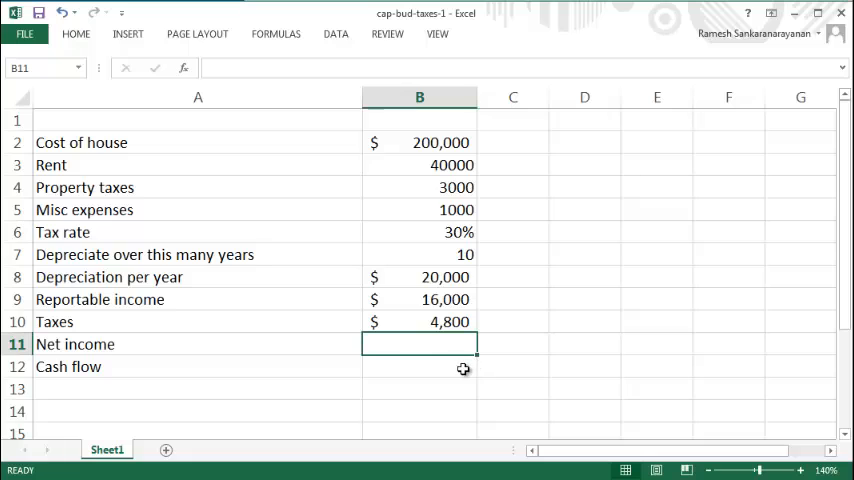
pyautogui.click(419, 299)
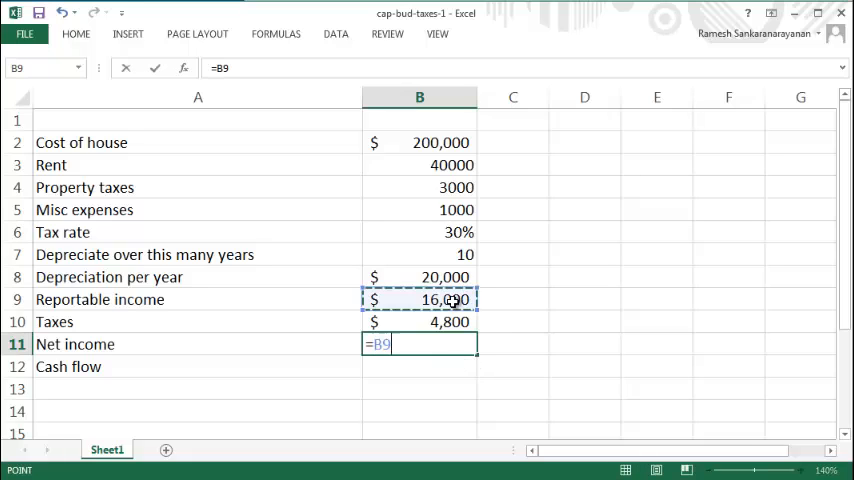
pyautogui.write('-')
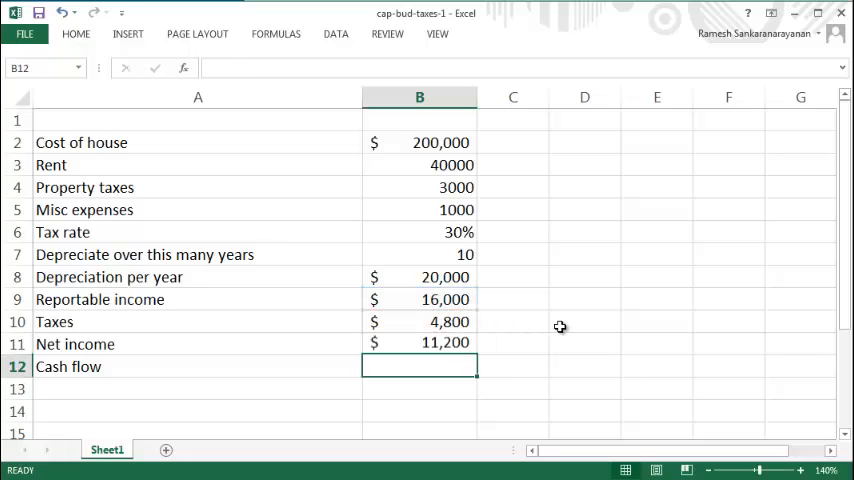
pyautogui.moveTo(523, 329)
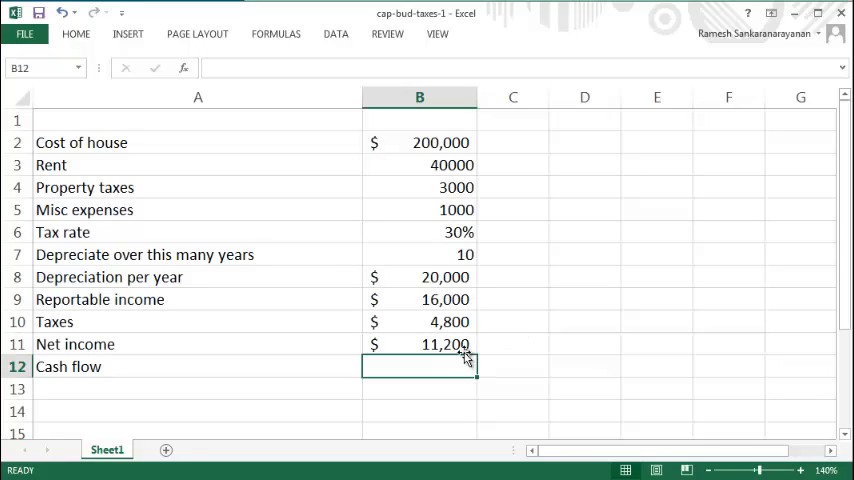
pyautogui.moveTo(567, 385)
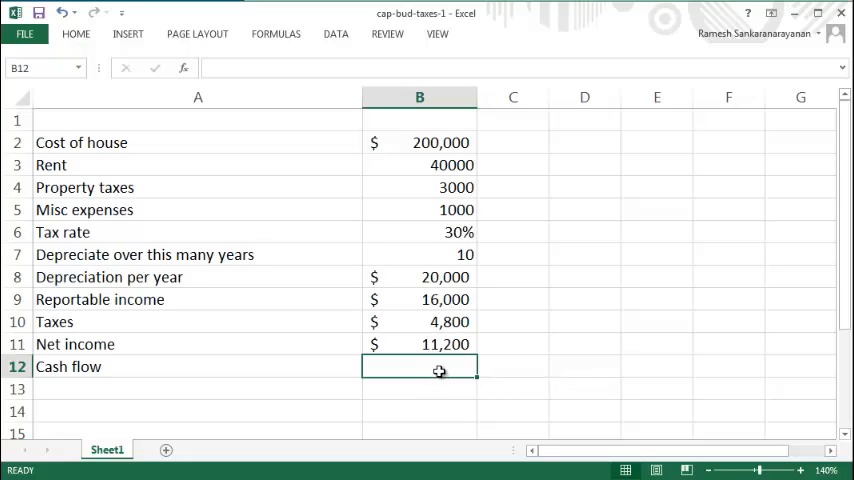
# Review B8's formula, then enter =B11+B8 in B12 for $31,200 cash flow
pyautogui.click(419, 277)
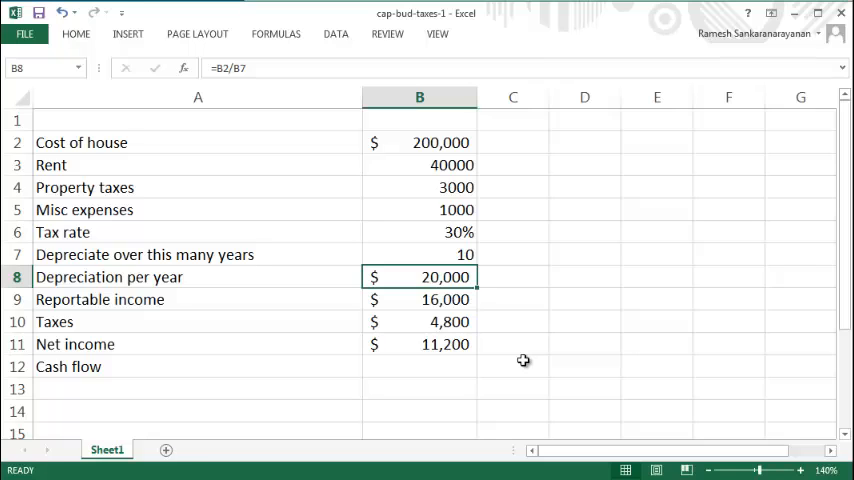
pyautogui.click(419, 366)
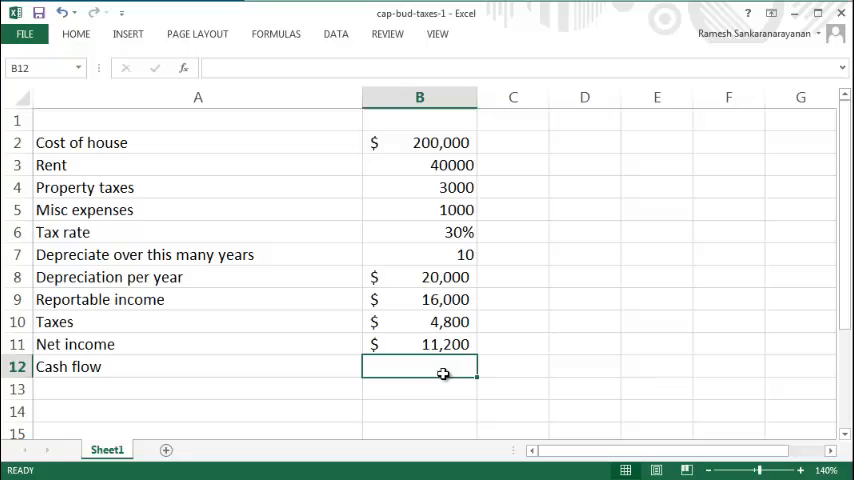
pyautogui.click(419, 277)
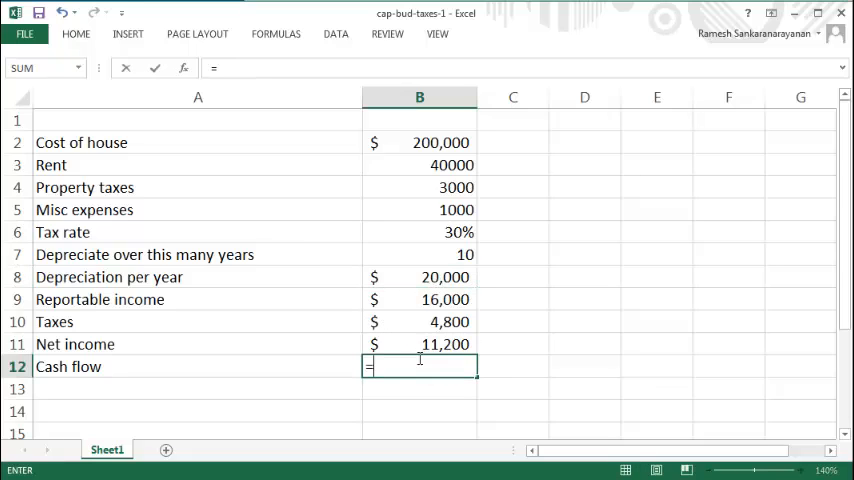
pyautogui.click(419, 344)
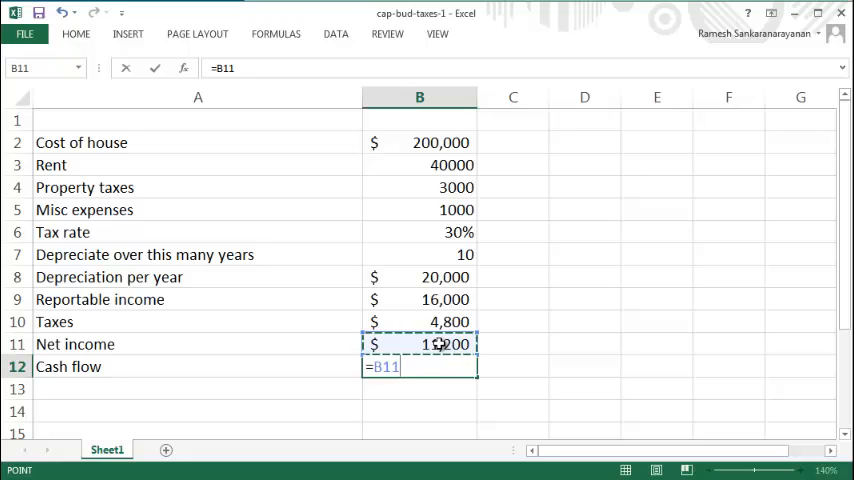
pyautogui.click(419, 277)
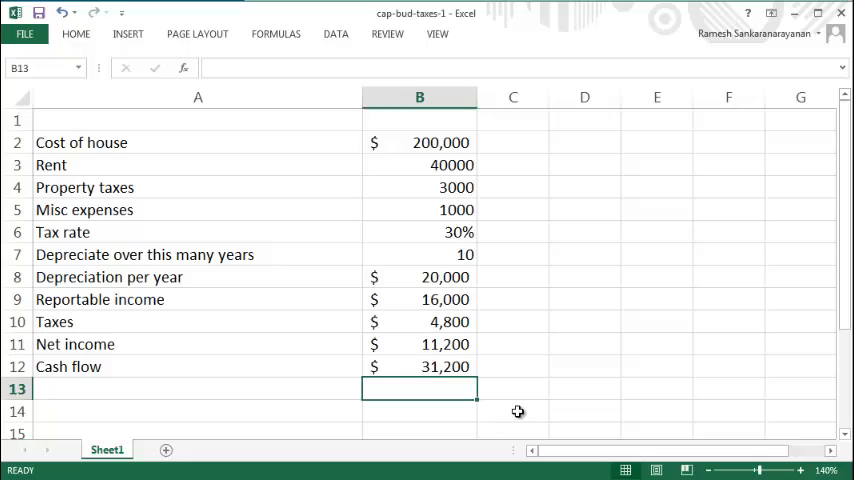
pyautogui.moveTo(544, 387)
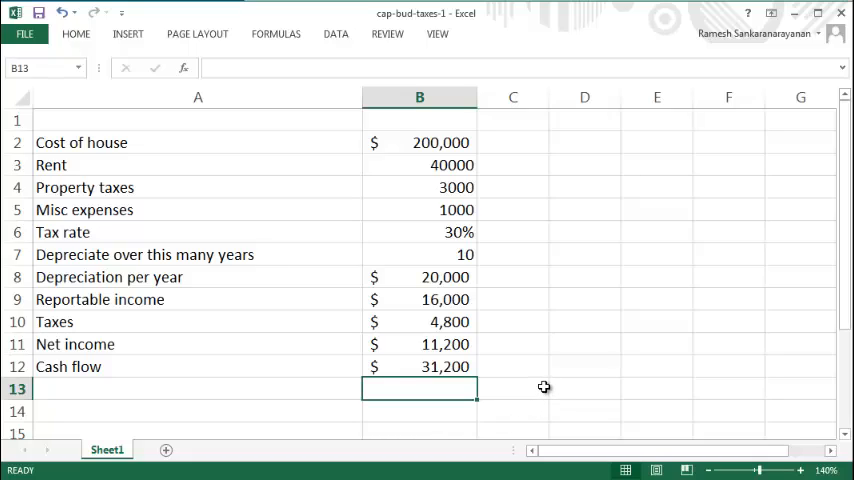